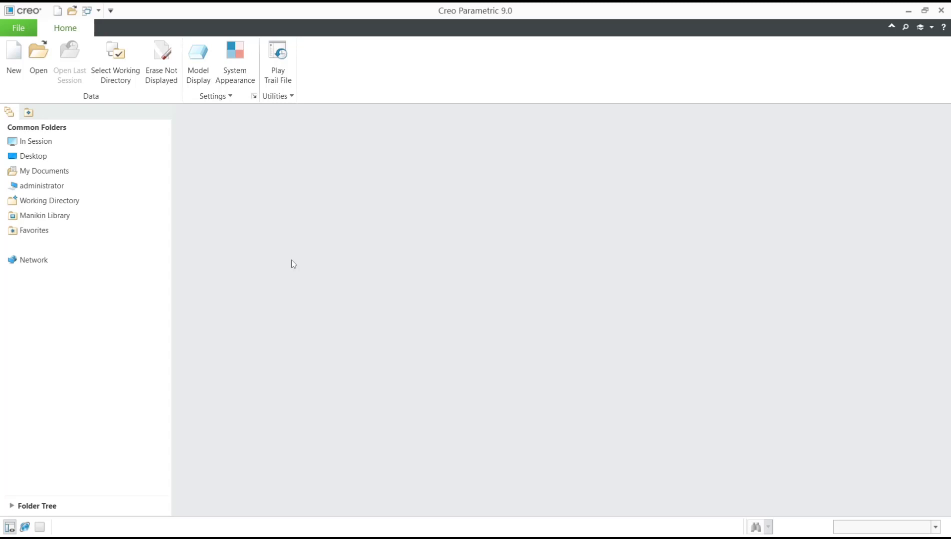
# - Create the new solid part prt0002 with the default template
pyautogui.click(13, 61)
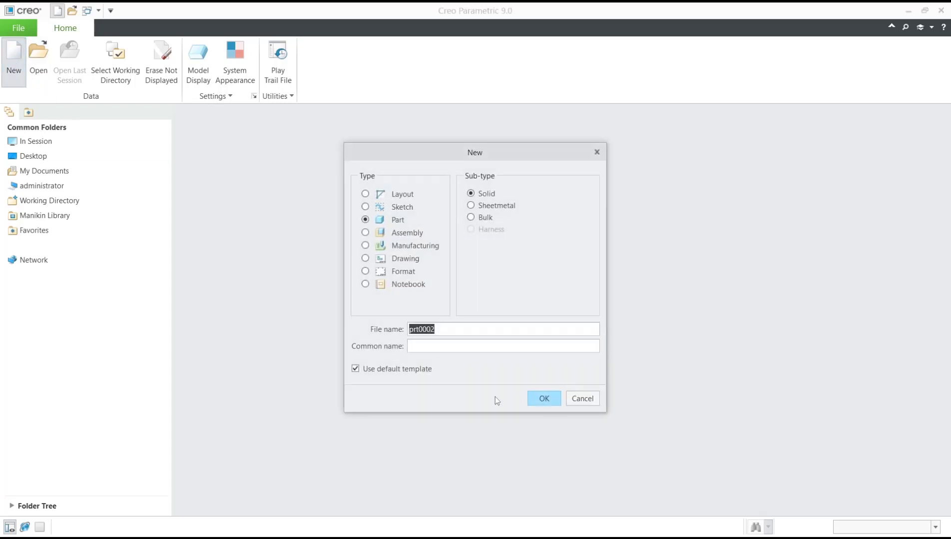
pyautogui.click(542, 399)
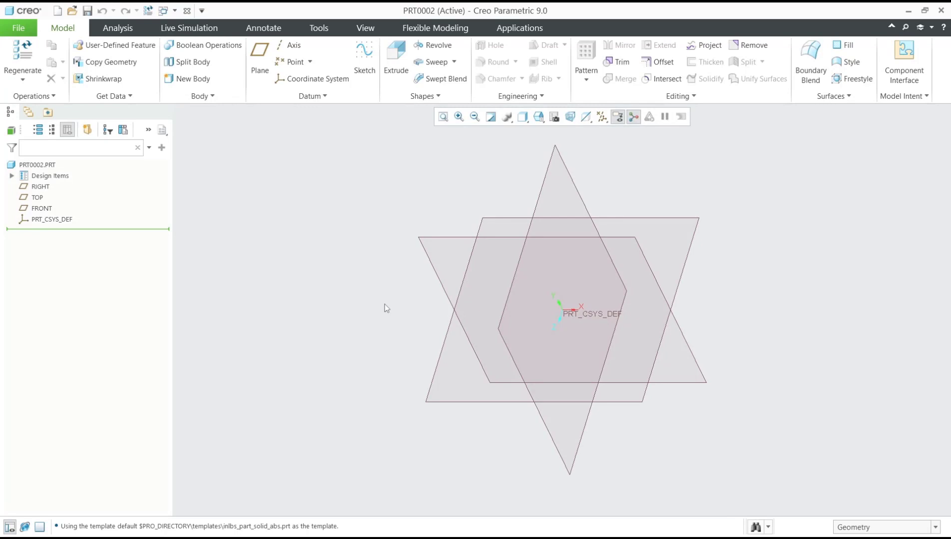
# - Draw a rectangle from the origin on the TOP plane and finish Sketch 1
pyautogui.click(37, 198)
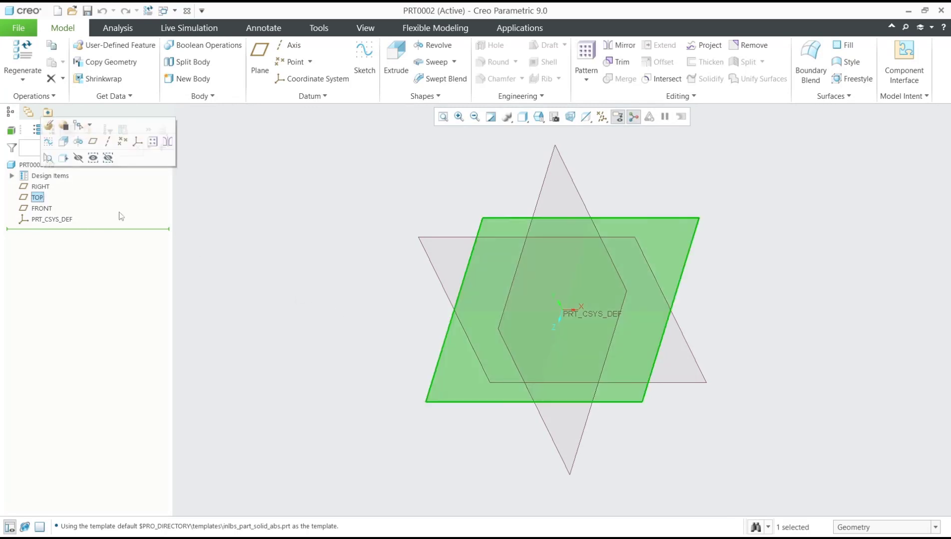
pyautogui.click(364, 61)
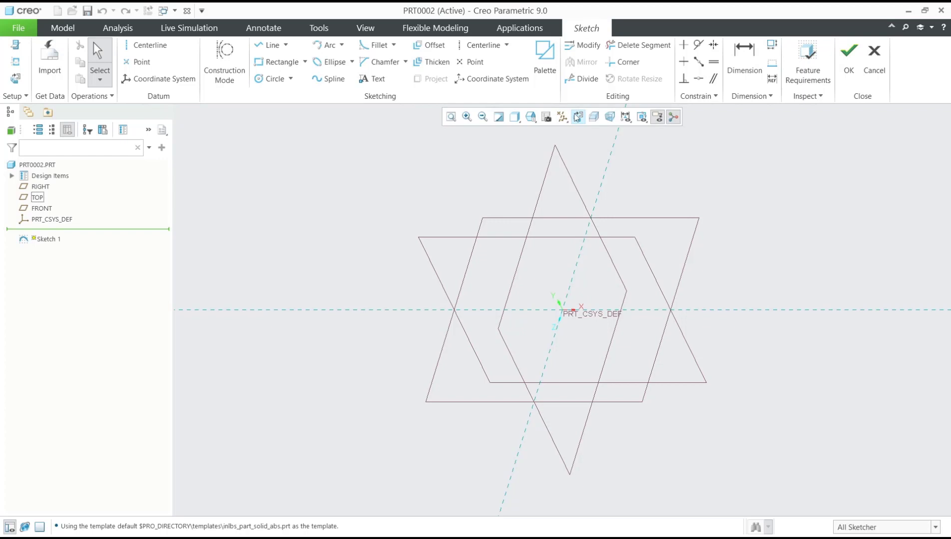
pyautogui.click(577, 117)
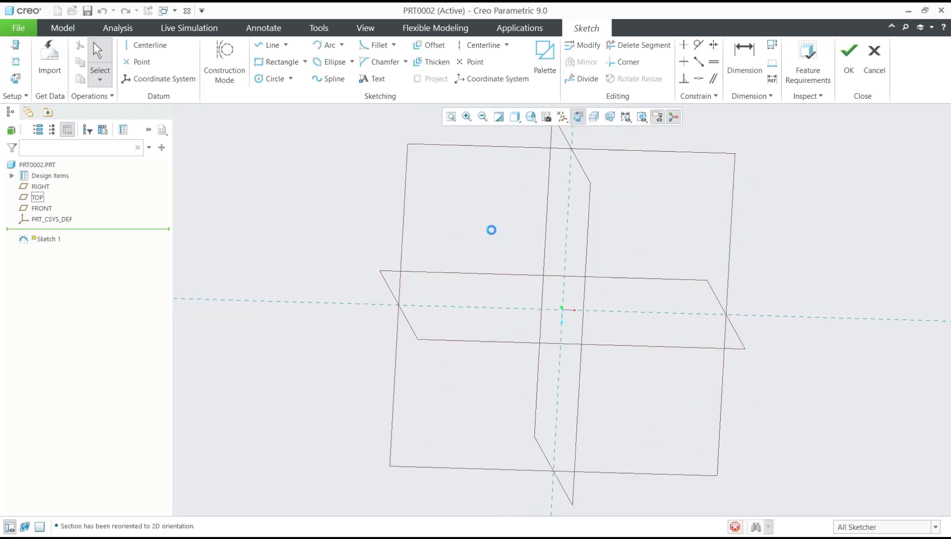
pyautogui.click(281, 61)
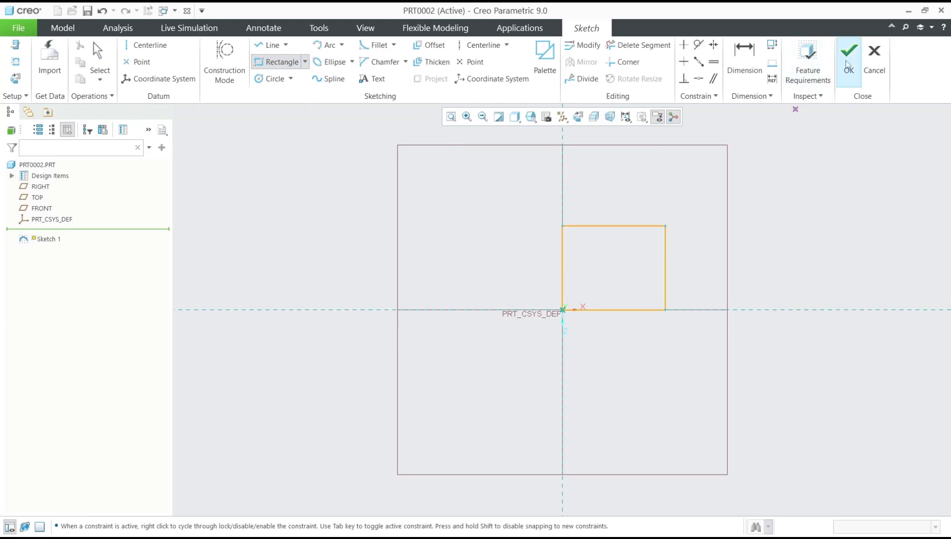
pyautogui.click(848, 51)
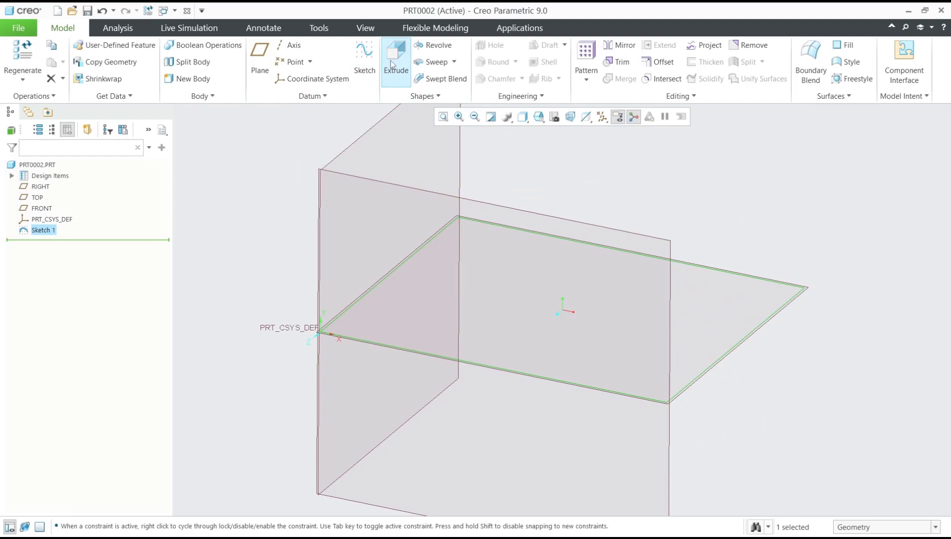
# - Extrude Sketch 1 as a solid with the default depth, creating Extrude 1
pyautogui.click(395, 55)
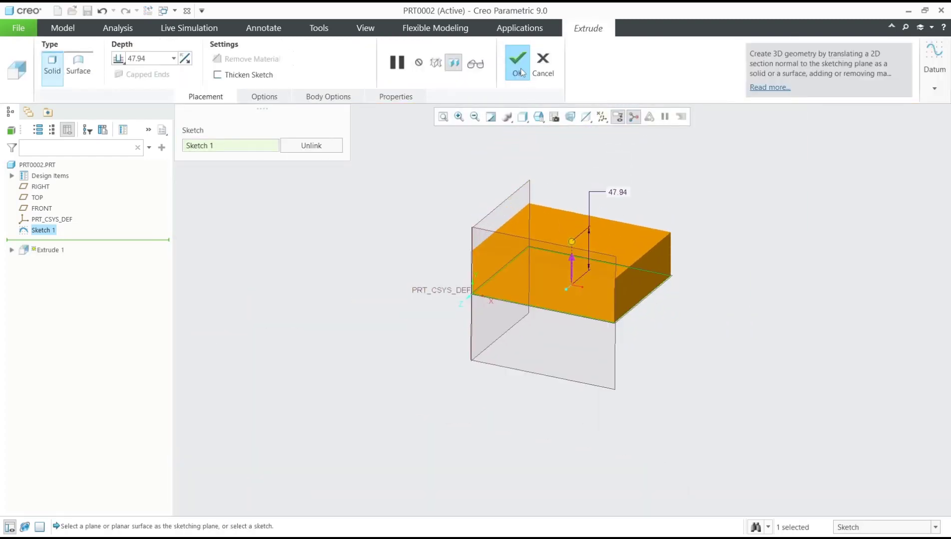
pyautogui.click(517, 58)
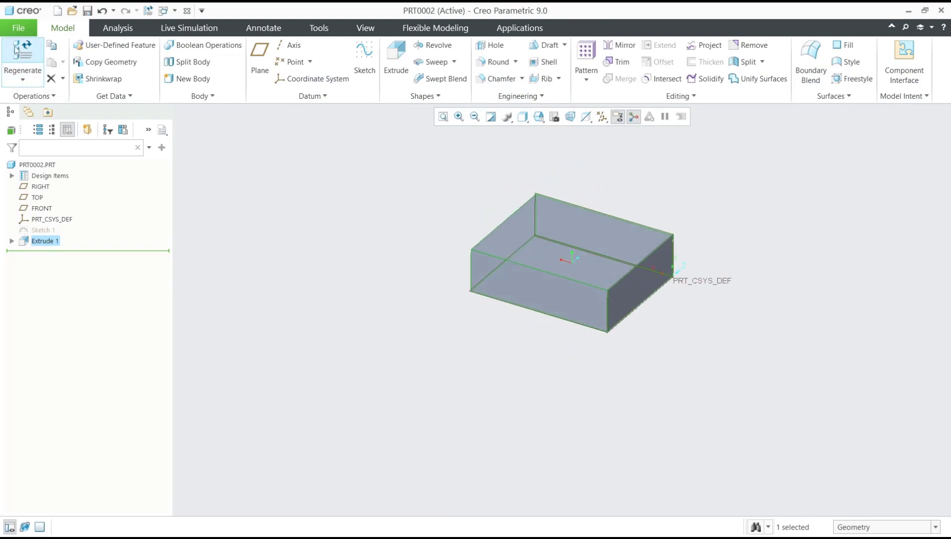
pyautogui.click(18, 28)
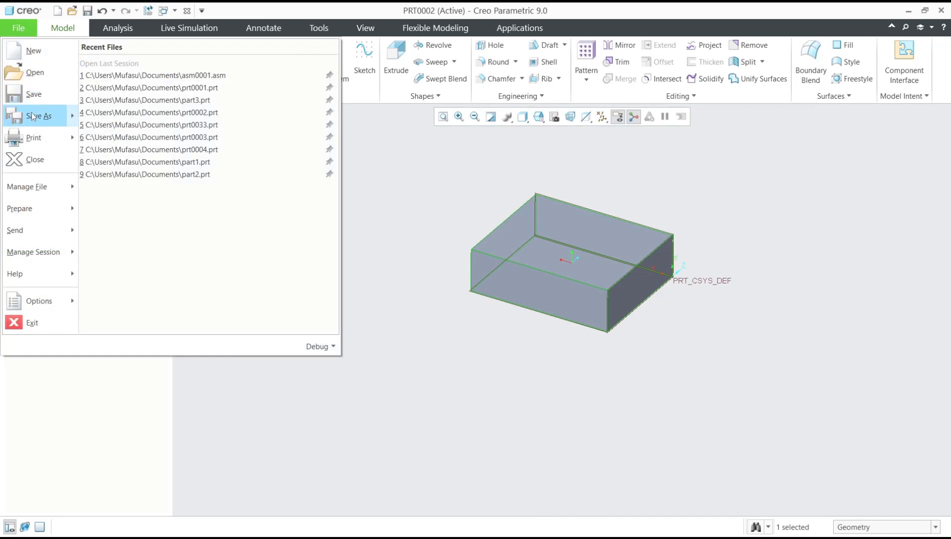
# - Save a copy of the part as DXF (*.dxf) named prt0002.dxf
pyautogui.click(38, 116)
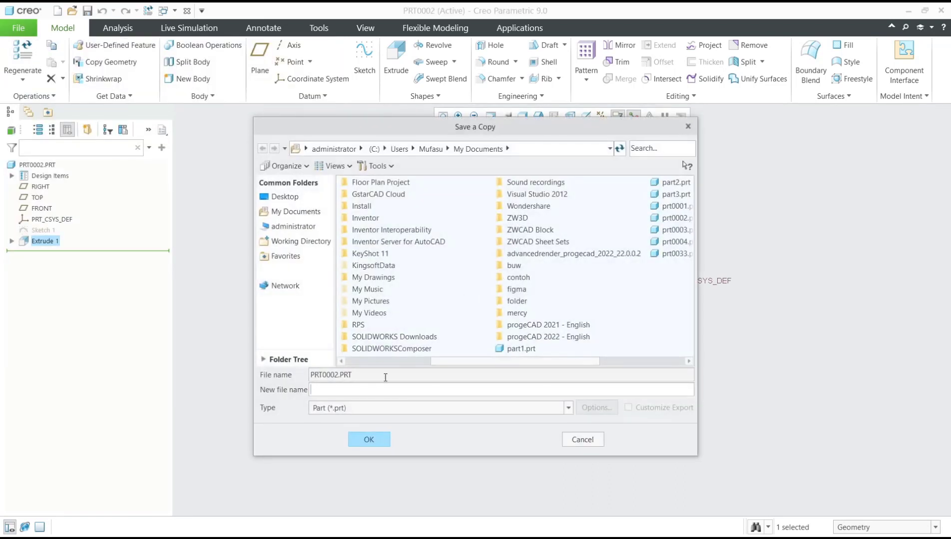
pyautogui.click(567, 408)
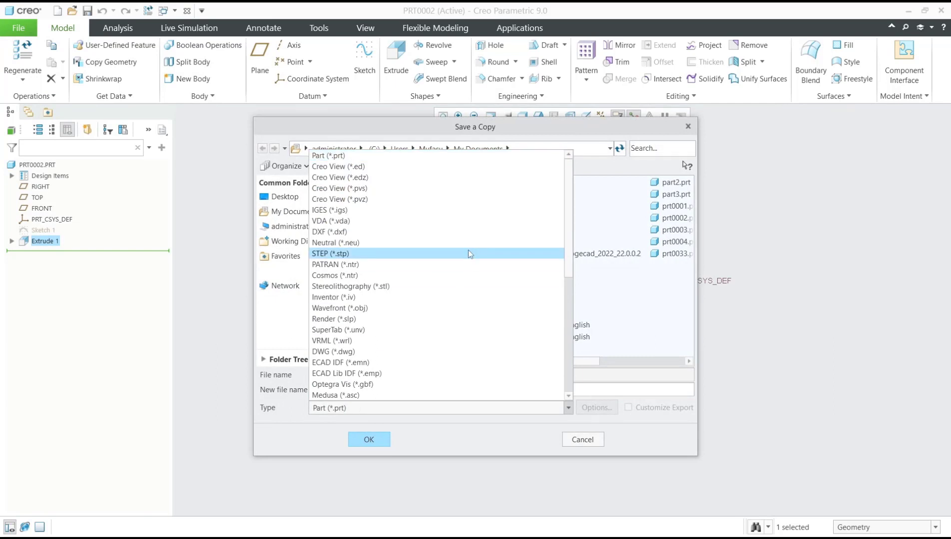
pyautogui.moveTo(330, 232)
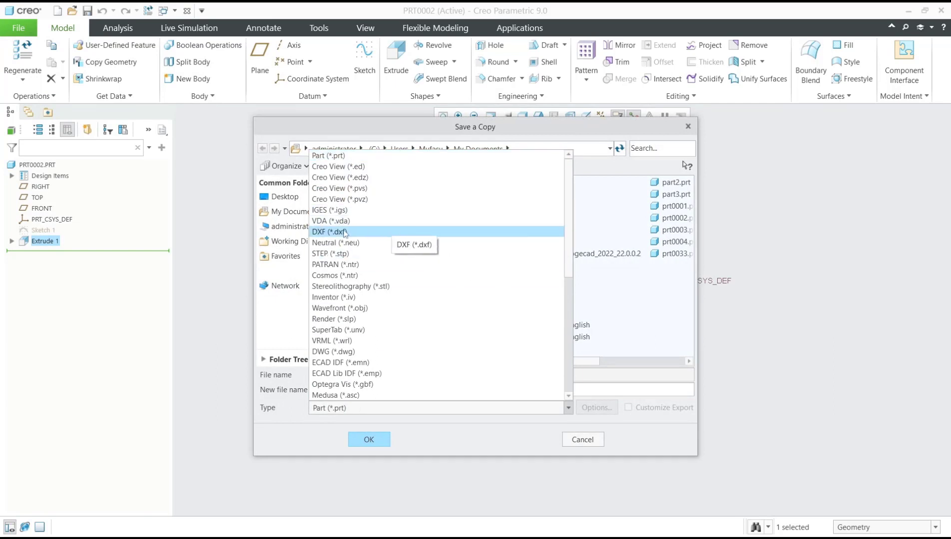
pyautogui.click(332, 231)
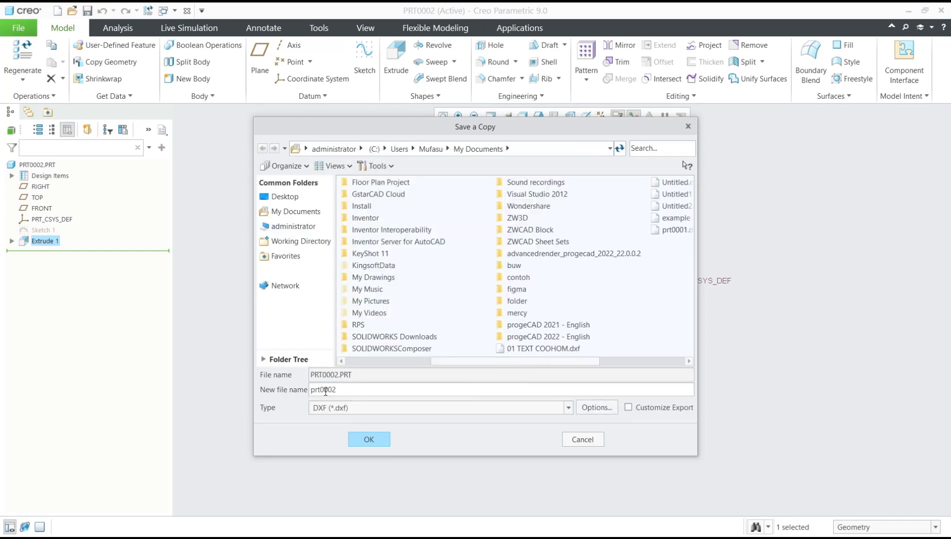
pyautogui.click(369, 440)
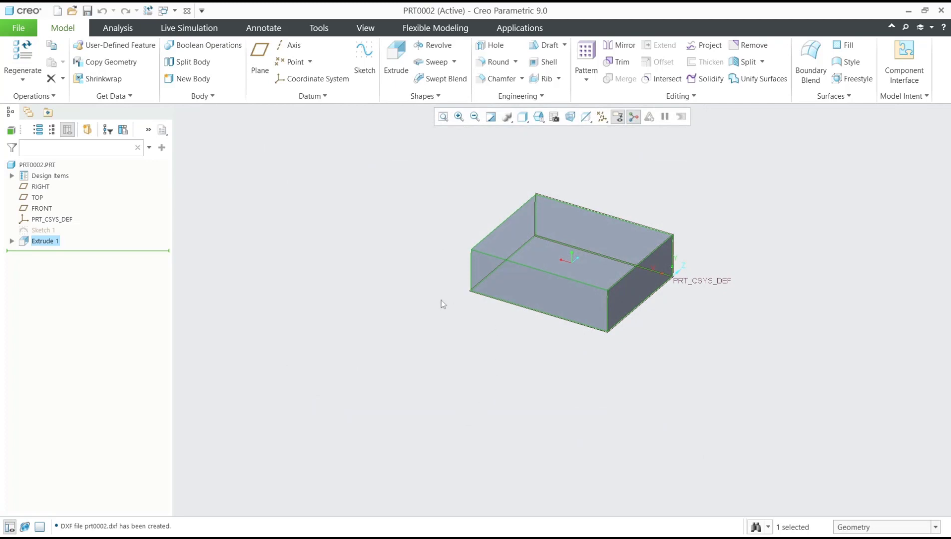
pyautogui.moveTo(412, 318)
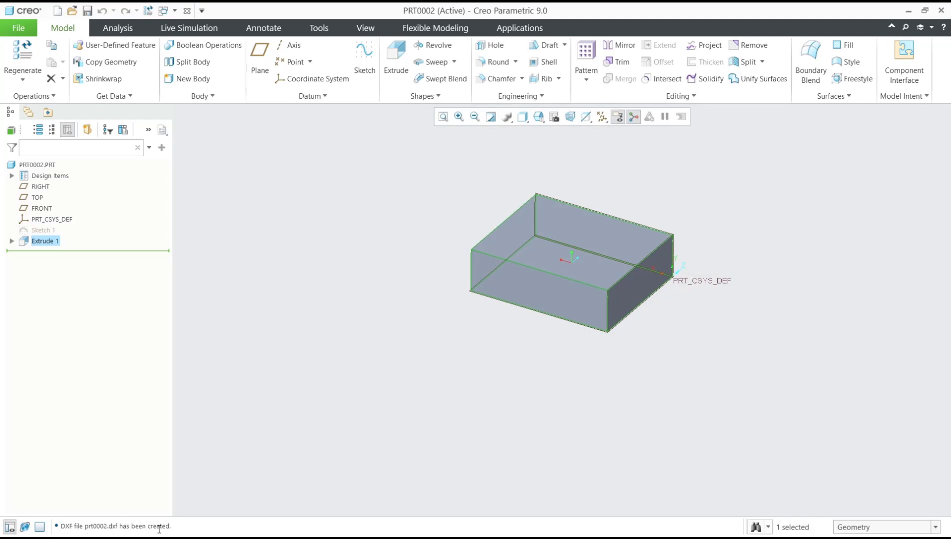
pyautogui.moveTo(361, 310)
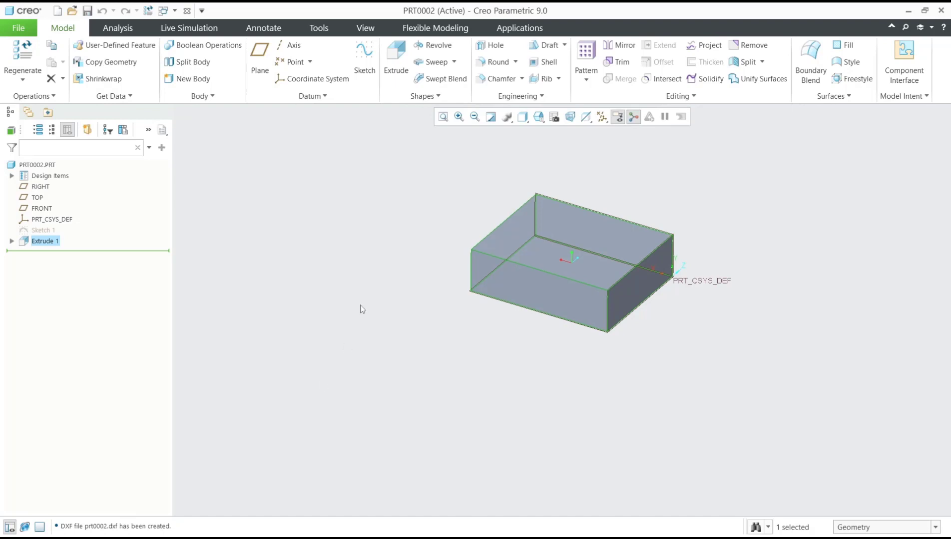